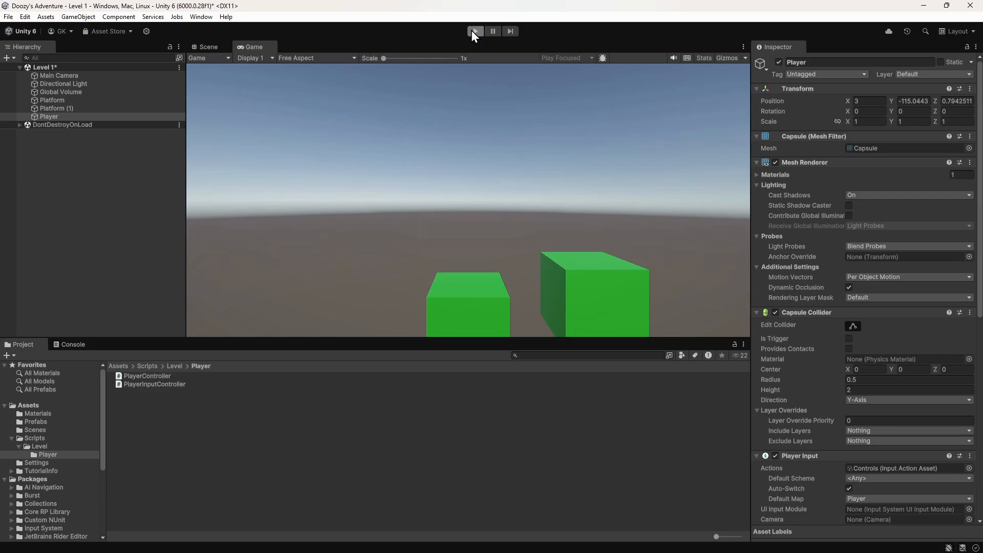
Exit Play mode via the toolbar Play button so the scene returns to edit state.
left_click(474, 32)
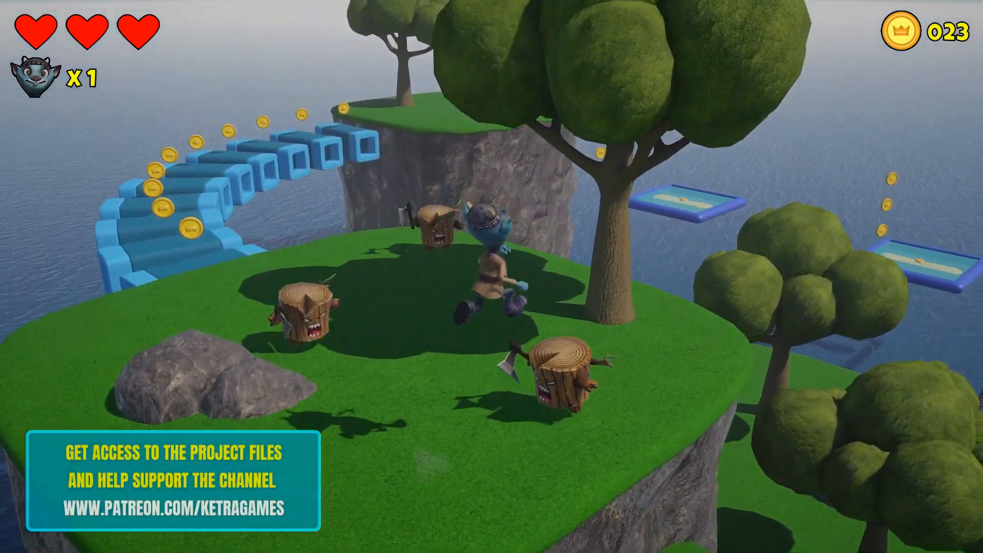
left_click(475, 31)
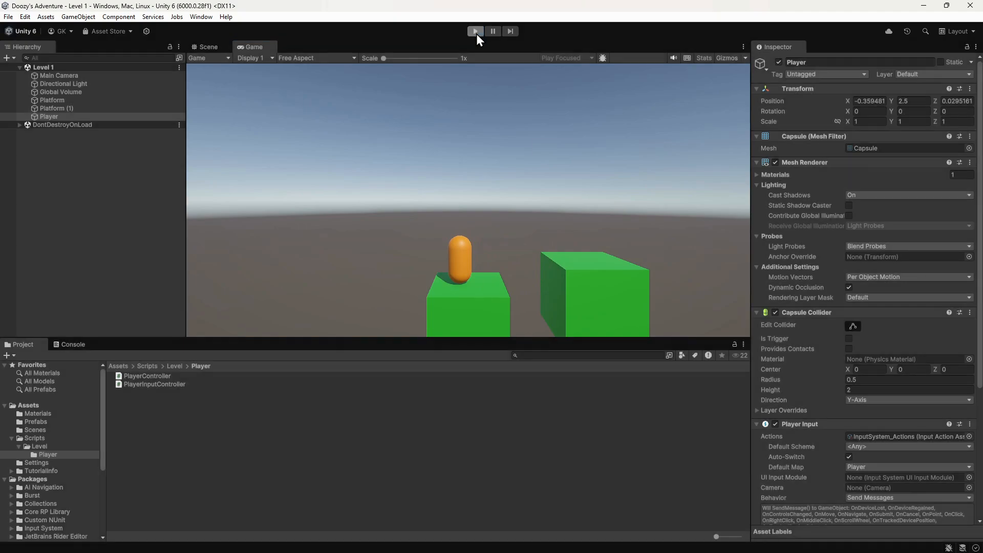
left_click(474, 31)
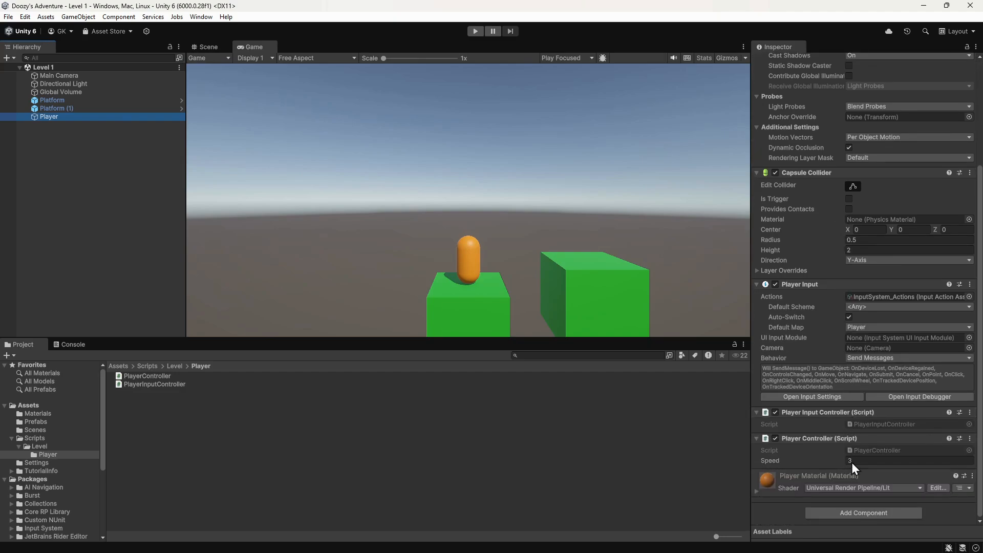
Add a Rigidbody component to Player via Add Component, searching 'Rigidbody', keeping default mass 1 and gravity.
left_click(861, 512)
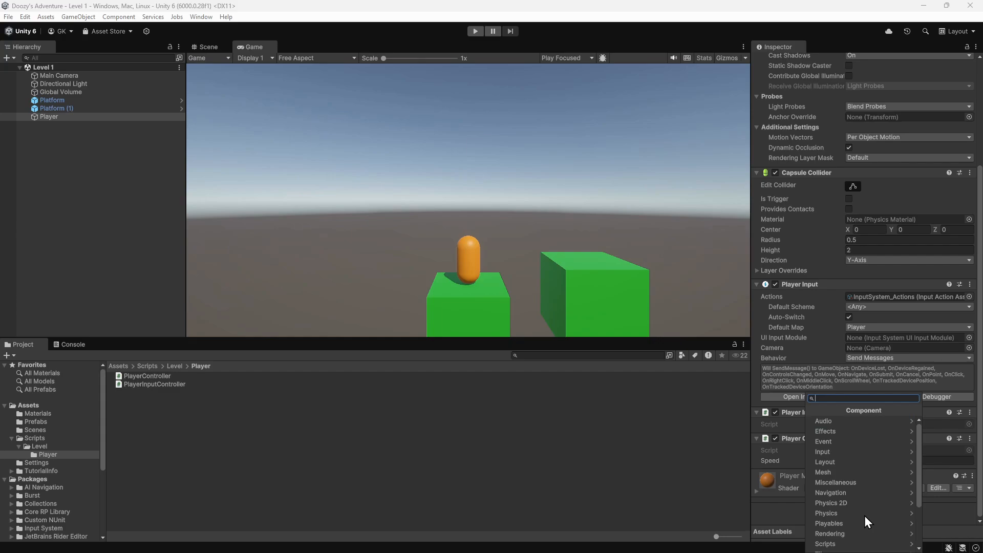
type("Character Contr")
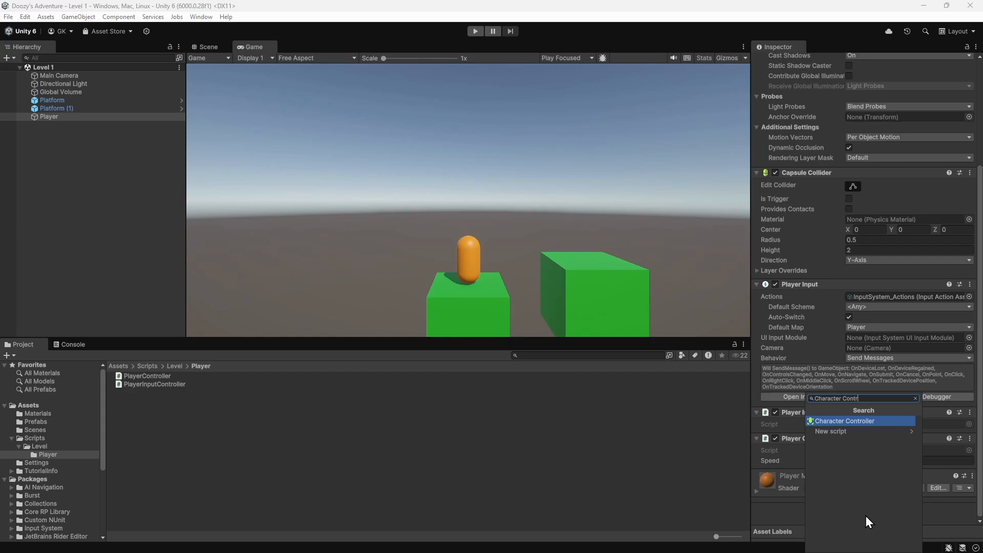
type("Rigid")
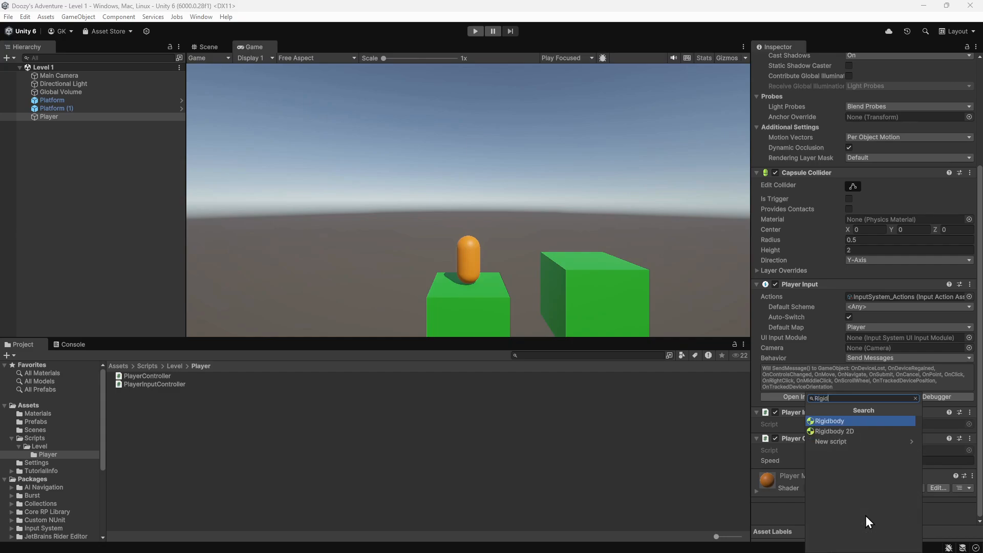
type("body")
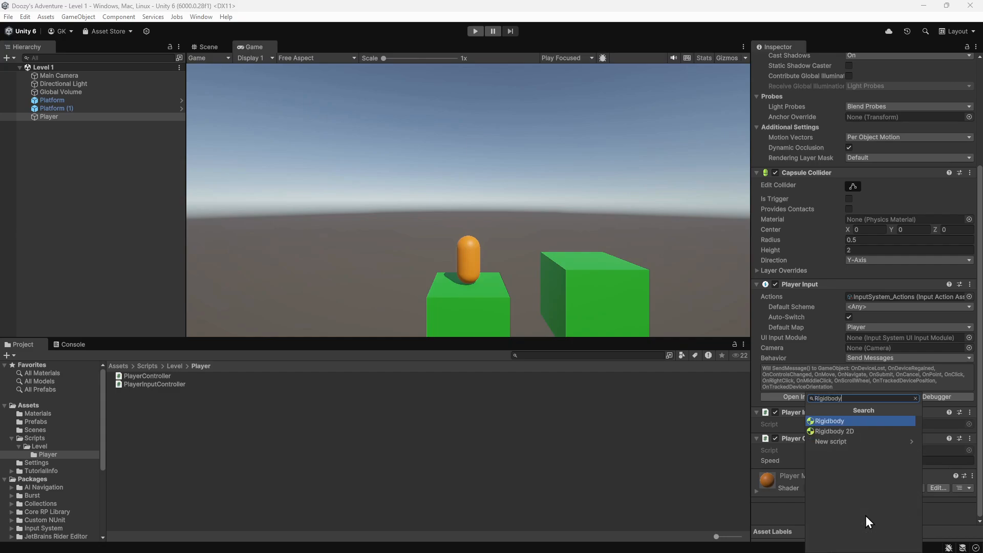
left_click(829, 421)
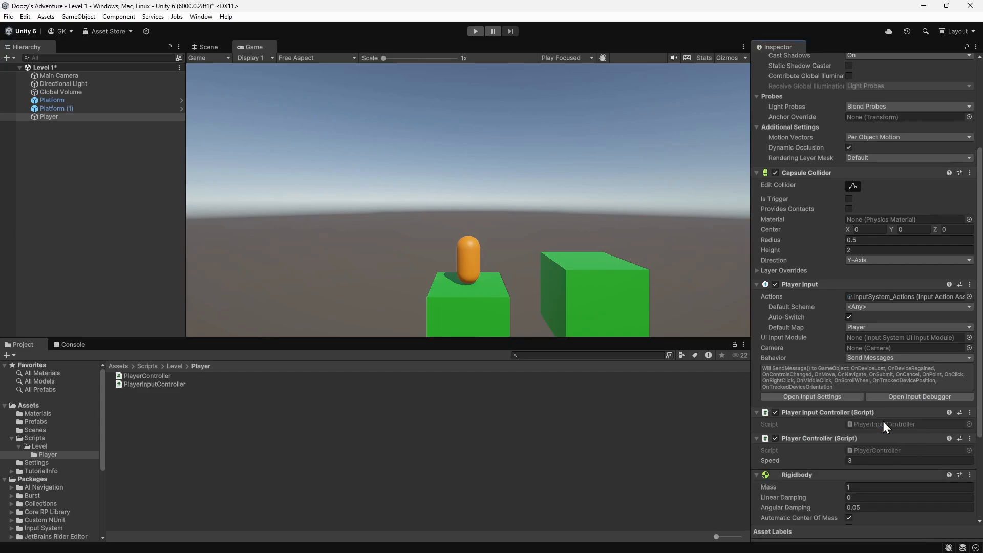
scroll("down", 3)
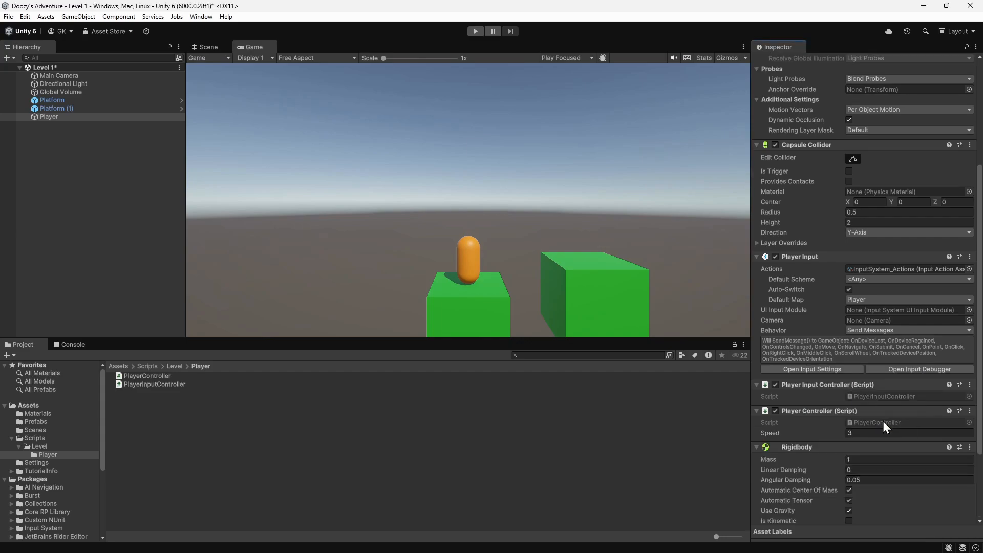
scroll("down", 3)
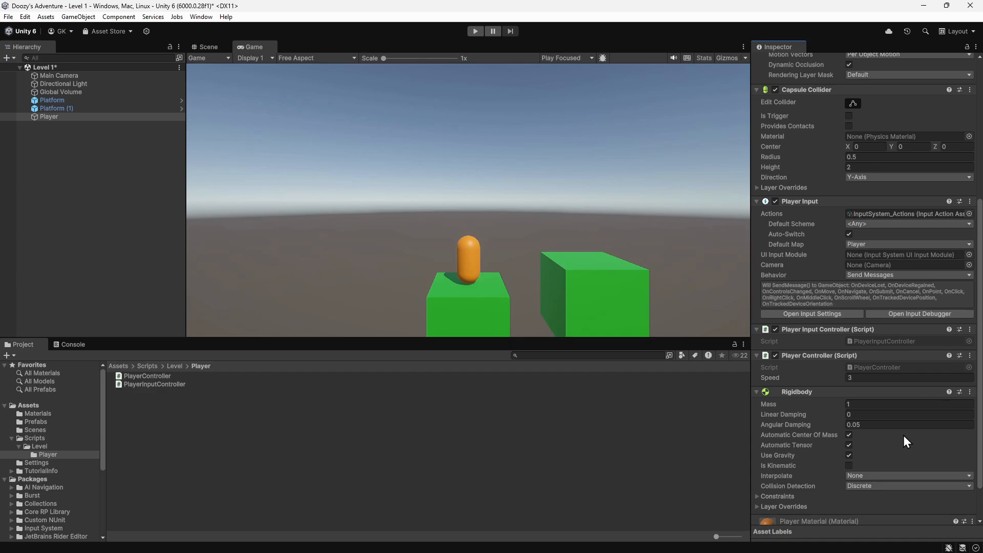
left_click(474, 30)
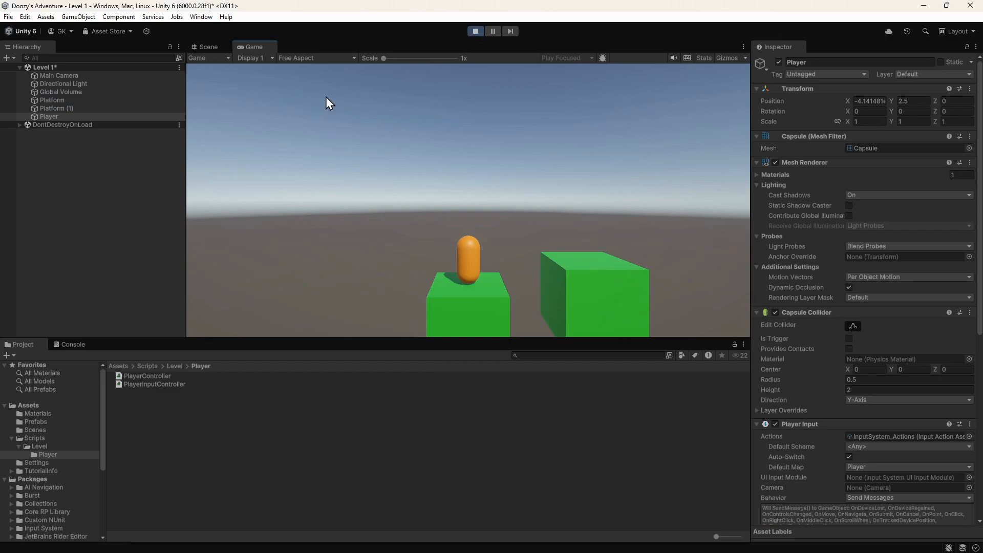
left_click(52, 99)
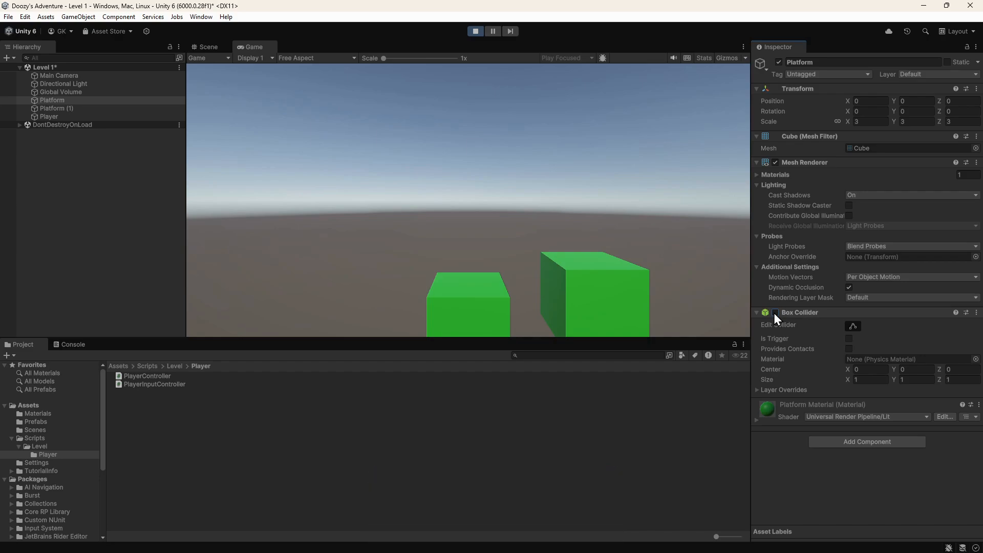
left_click(474, 31)
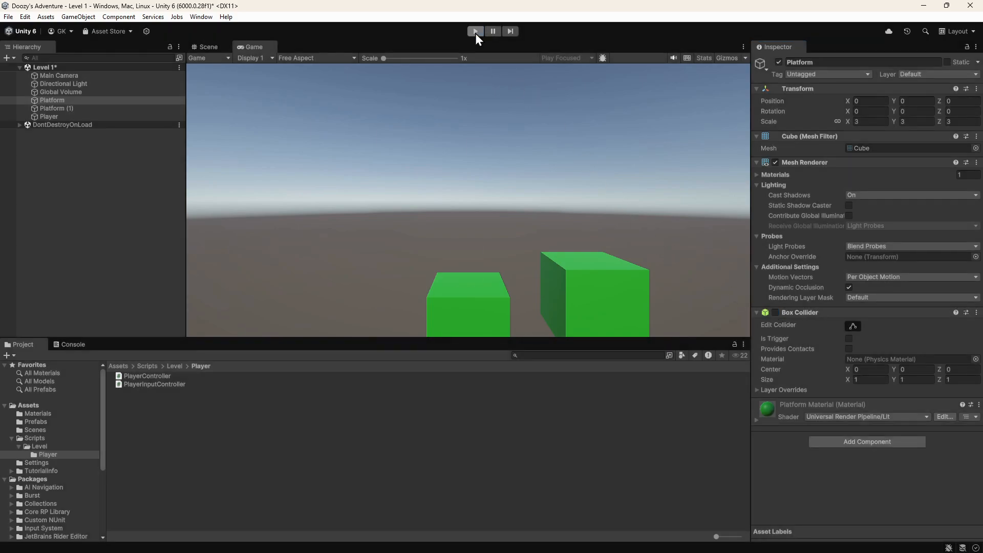
left_click(474, 30)
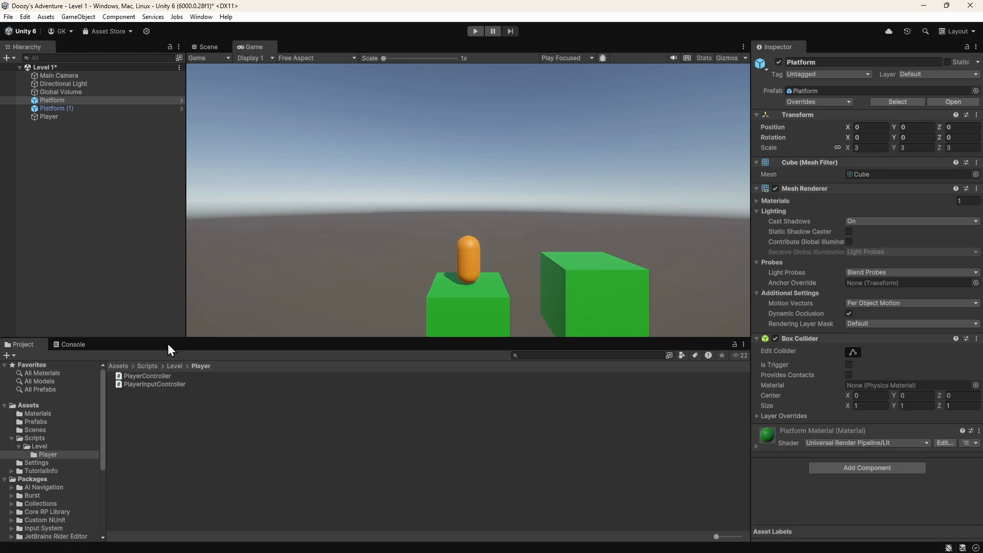
Declare 'private Rigidbody _rigidbody;' below the _playerInputController field in PlayerController.cs.
left_click(147, 376)
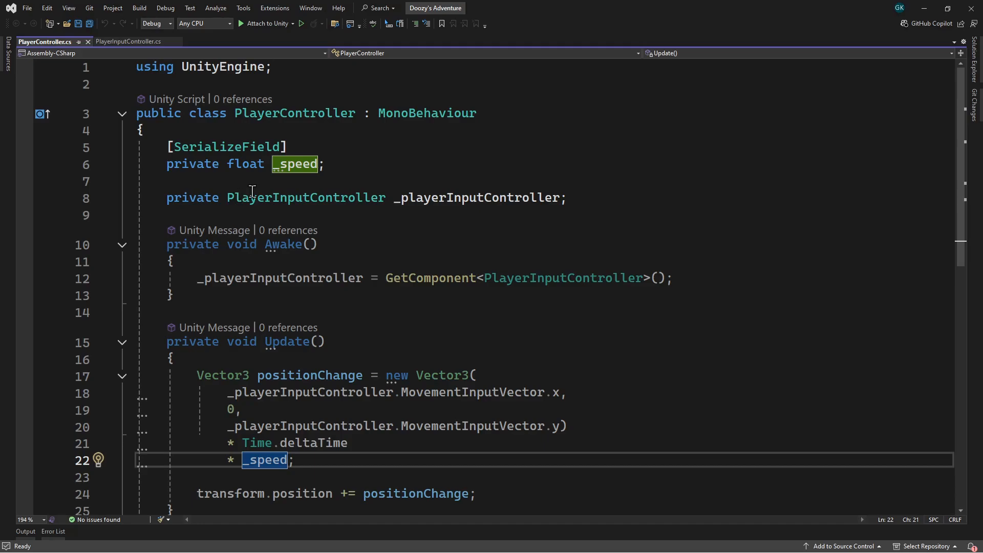
key("enter")
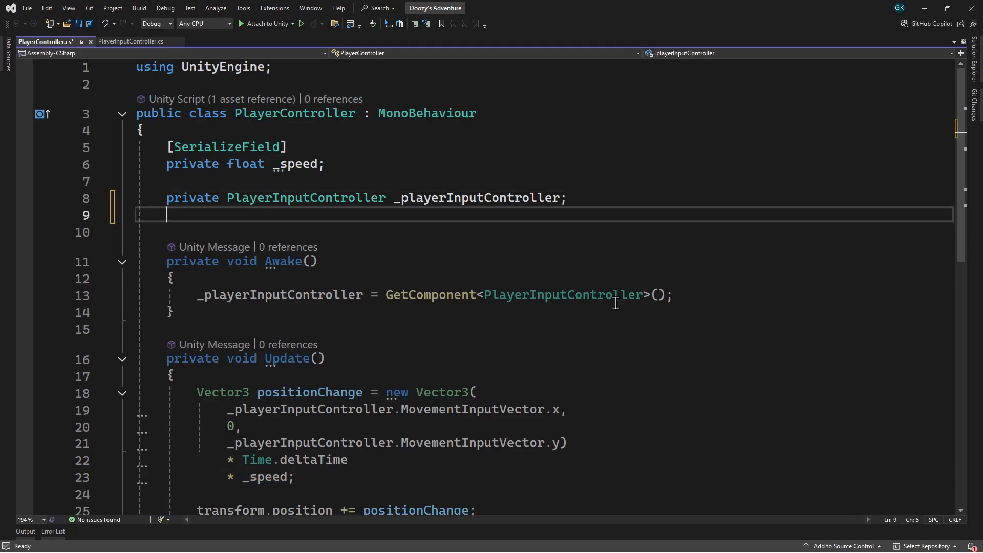
type("private")
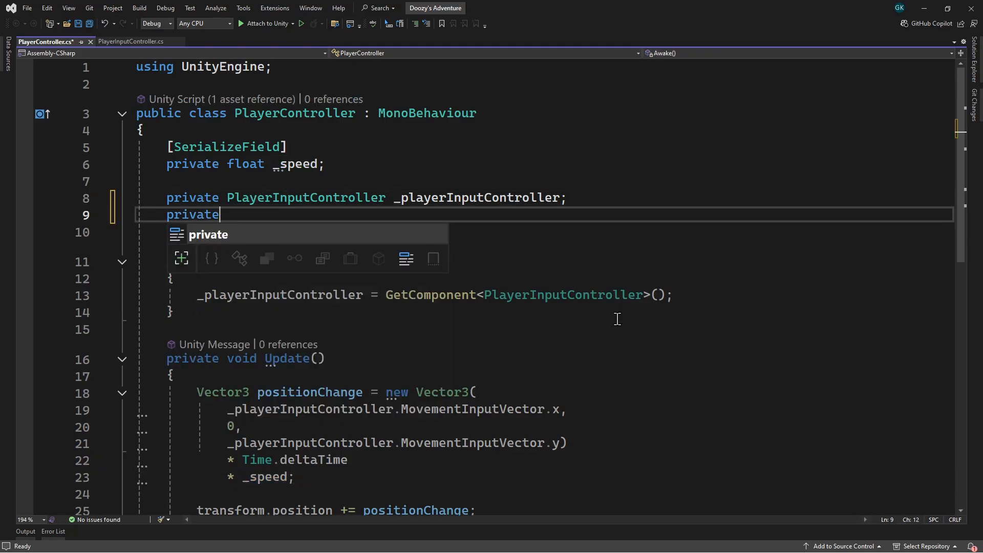
type("Rigidbody")
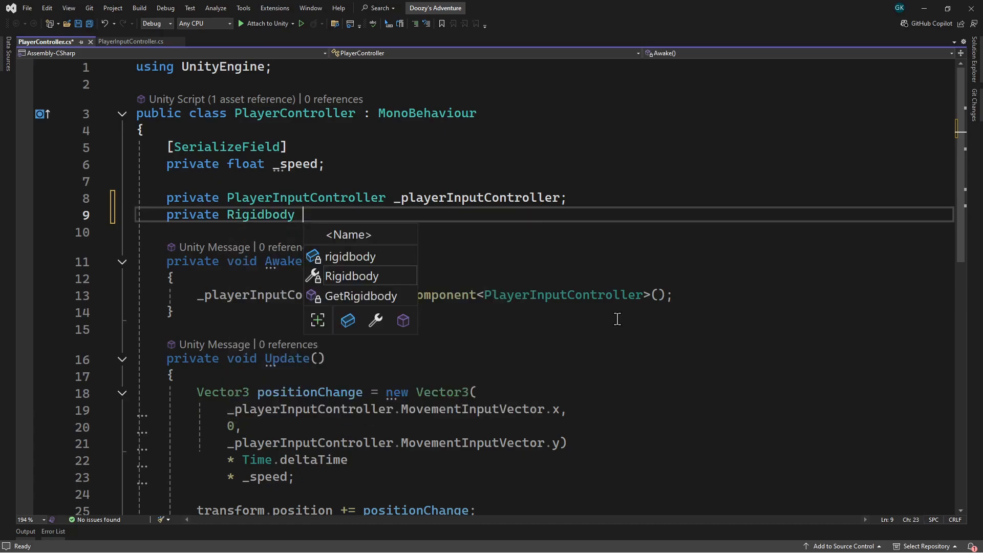
type("_rigidbod")
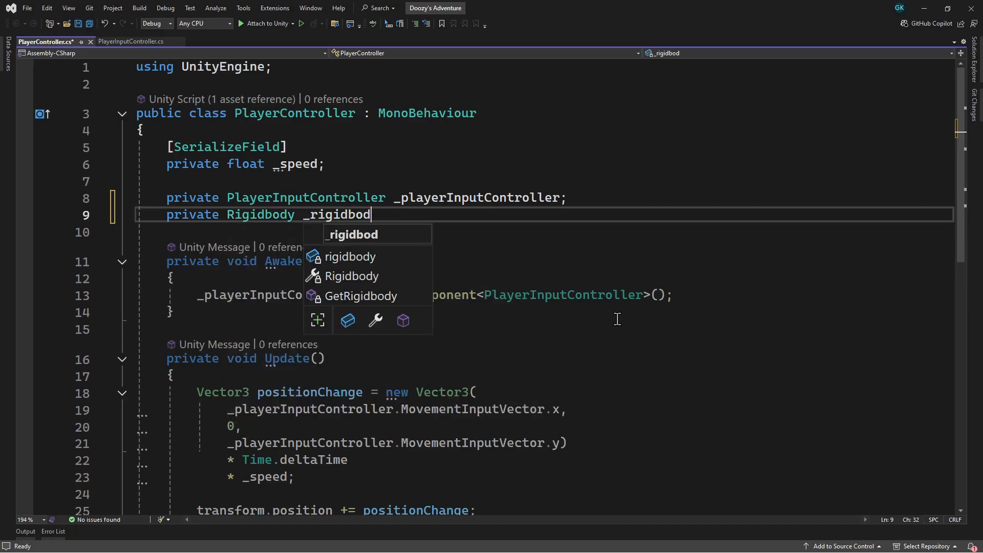
type("y;")
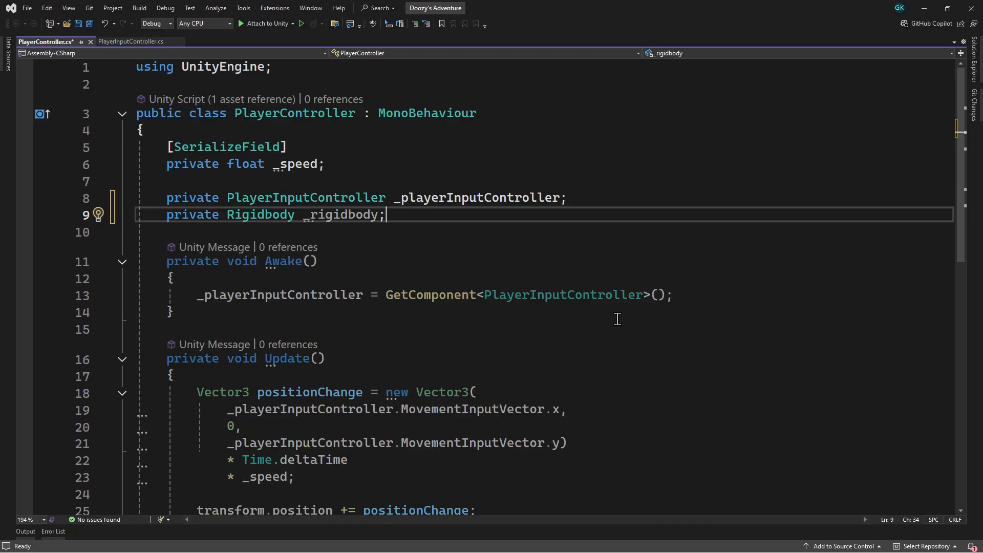
mouse_move(635, 315)
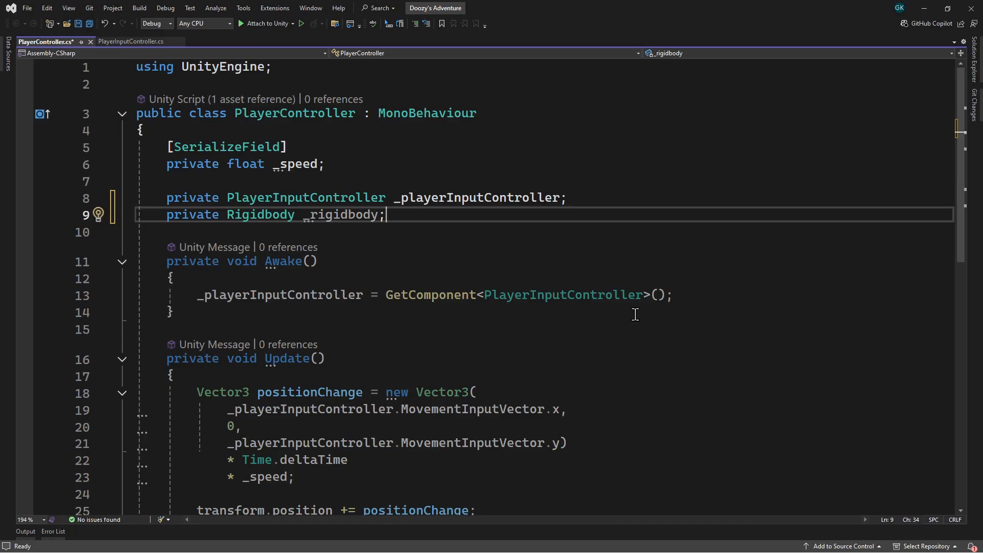
Assign '_rigidbody = GetComponent<Rigidbody>();' inside Awake.
type("_")
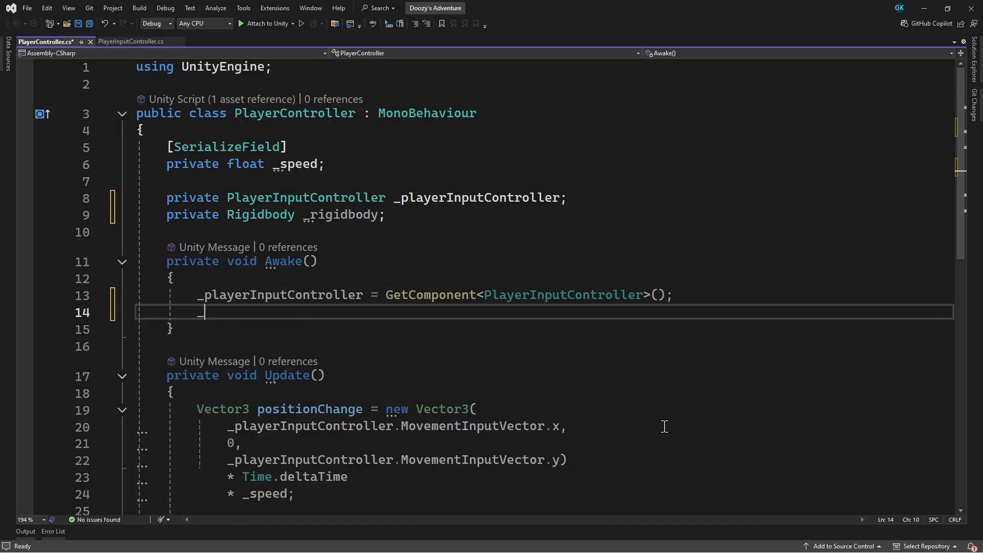
type("_rigidbody")
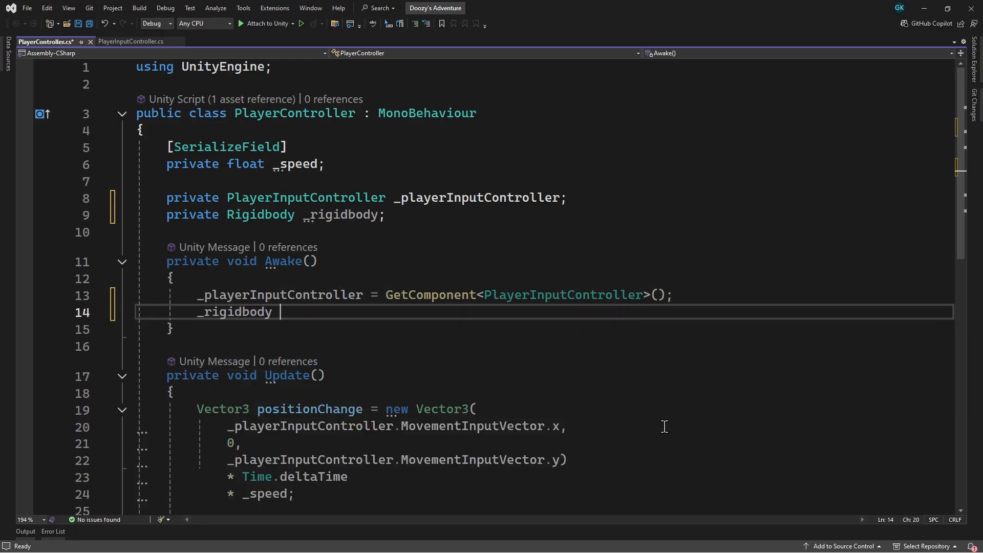
type("= GetComponent<Rigidbody>(")
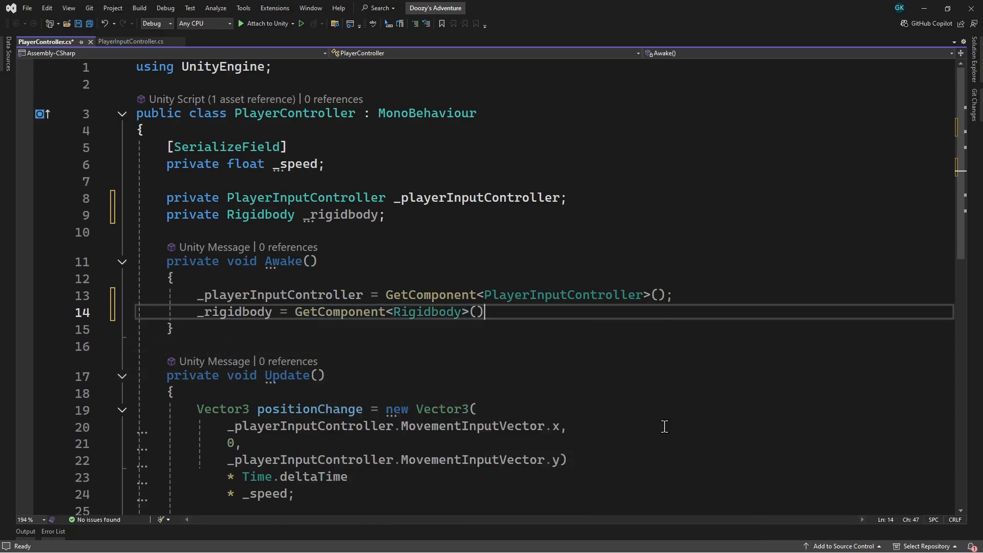
type(";")
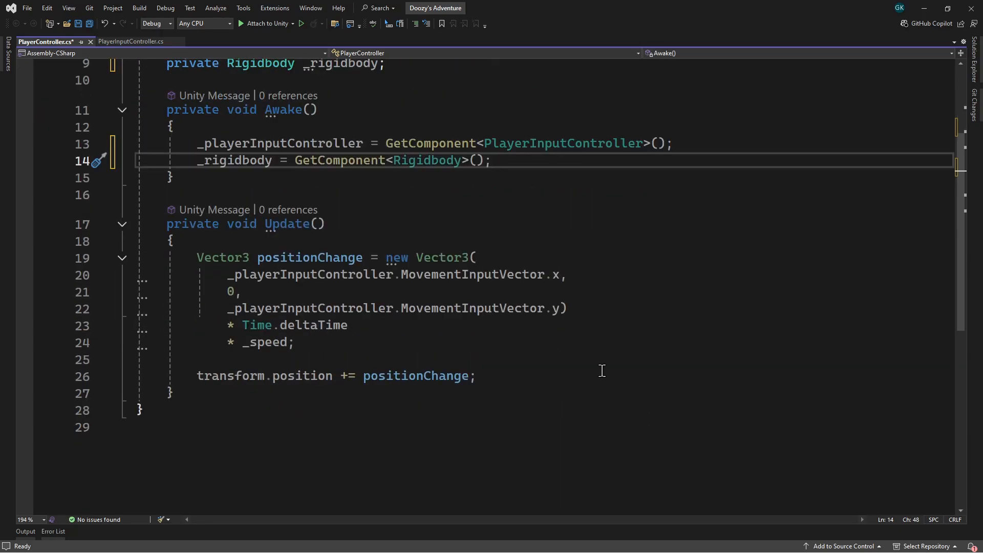
Delete the transform.position update line and rename positionChange to velocity.
triple_click(335, 375)
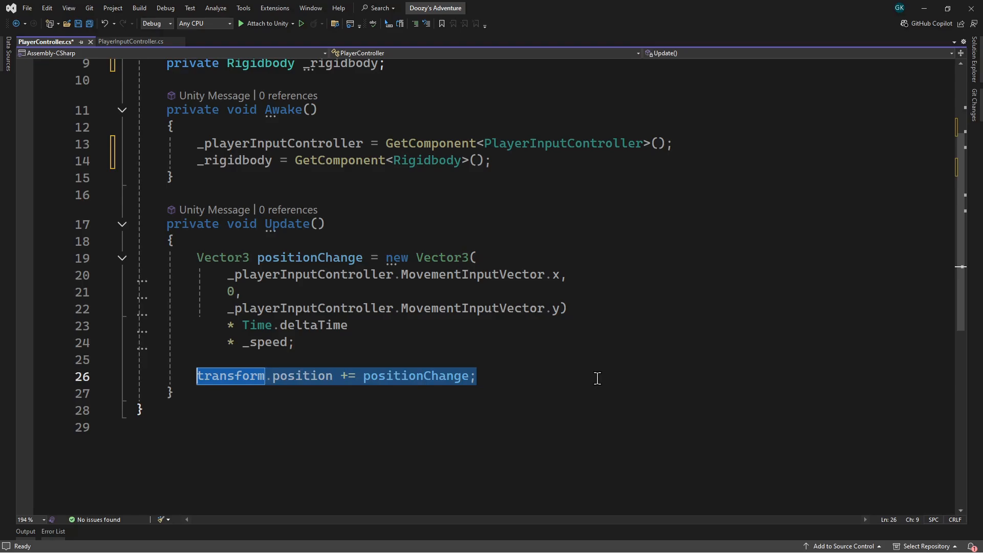
key("Delete")
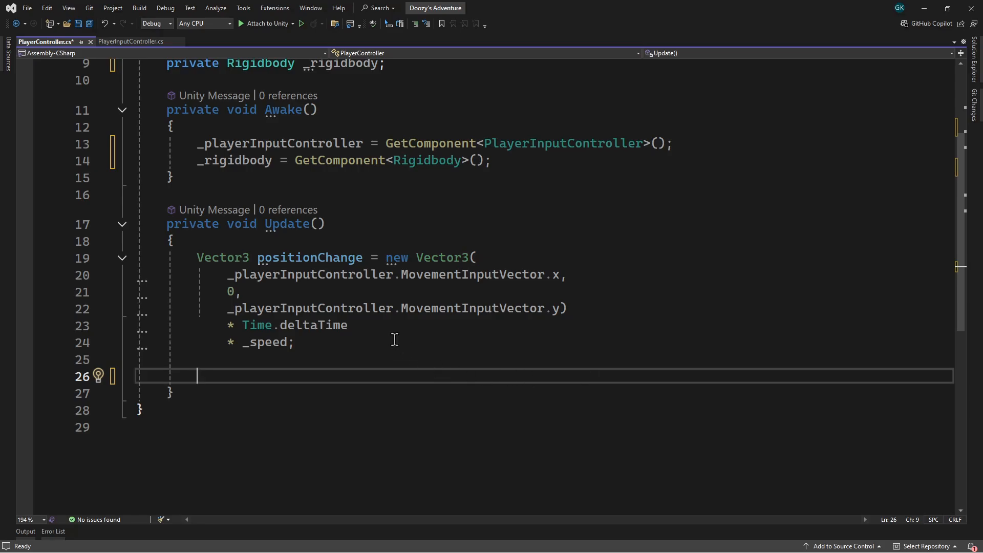
double_click(309, 257)
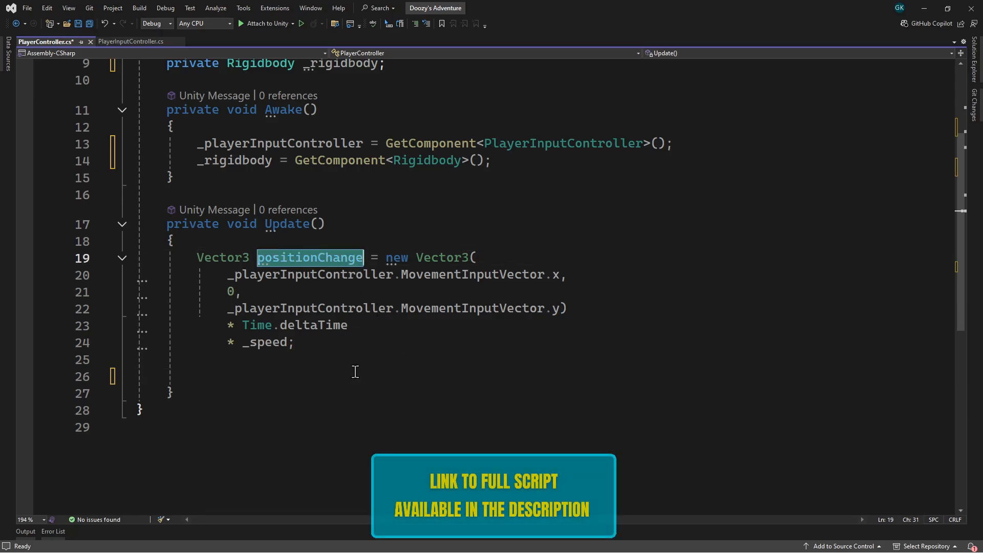
type("velocity")
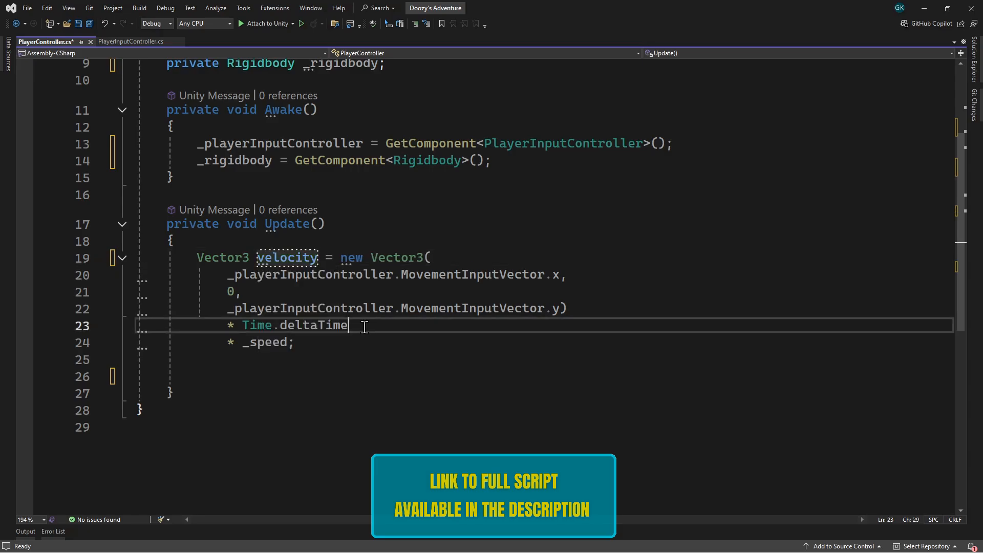
Remove the '* Time.deltaTime' factor from the velocity calculation.
left_click_drag(351, 324, 228, 324)
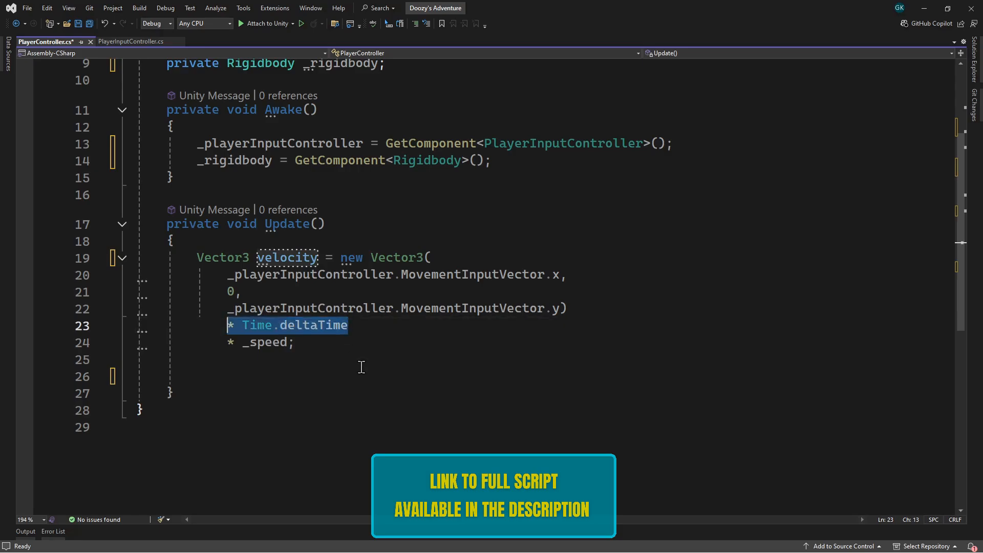
key("Delete")
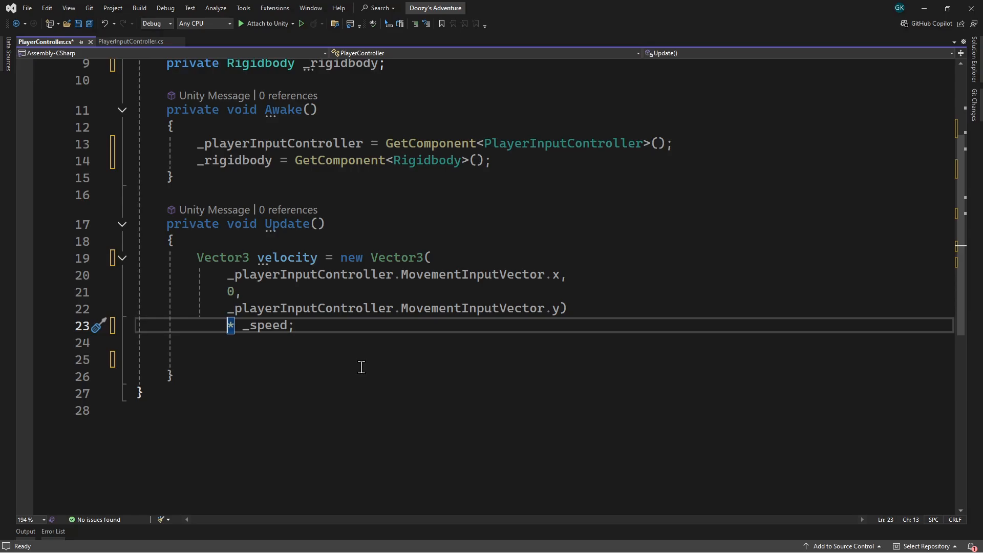
Write 'velocity.y = _rigidbody.linearVelocity.y;' to preserve the body's vertical speed.
double_click(228, 292)
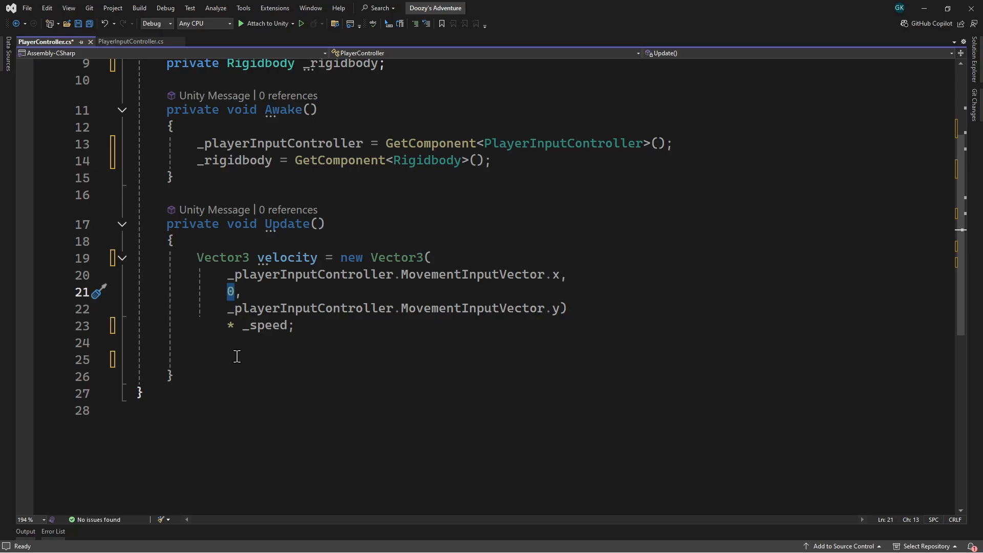
type("velocity.y =")
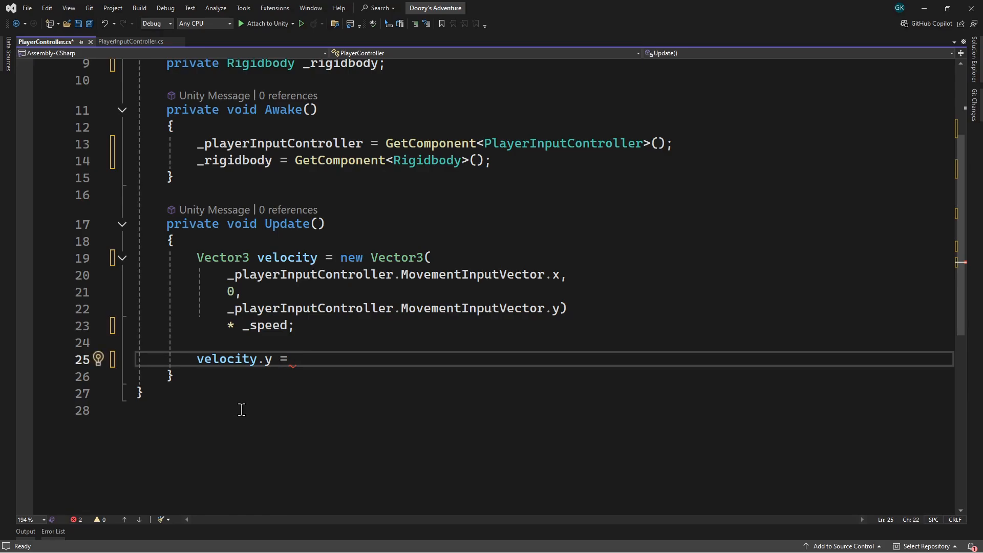
type("_rigi")
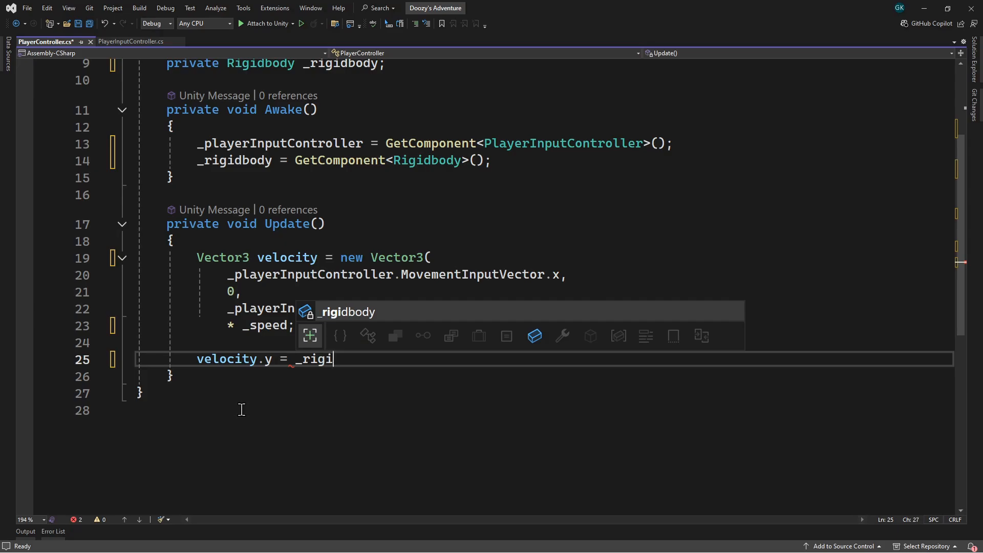
type("dbody.linearVelocity")
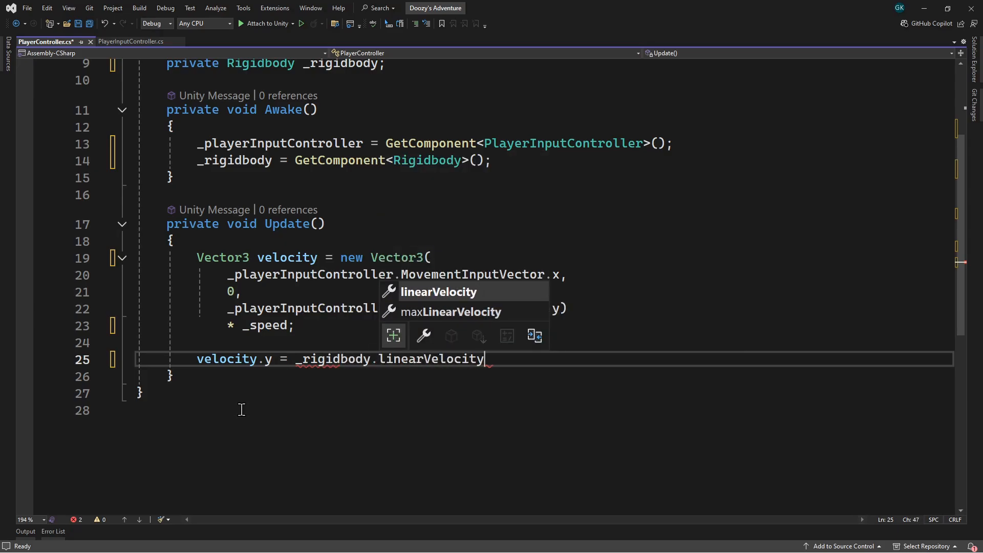
type(".")
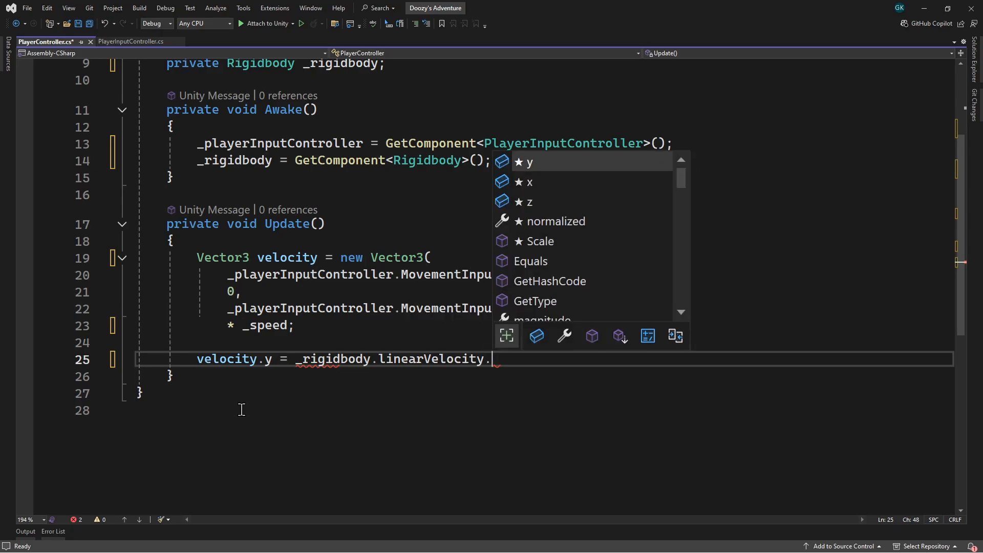
type("y;")
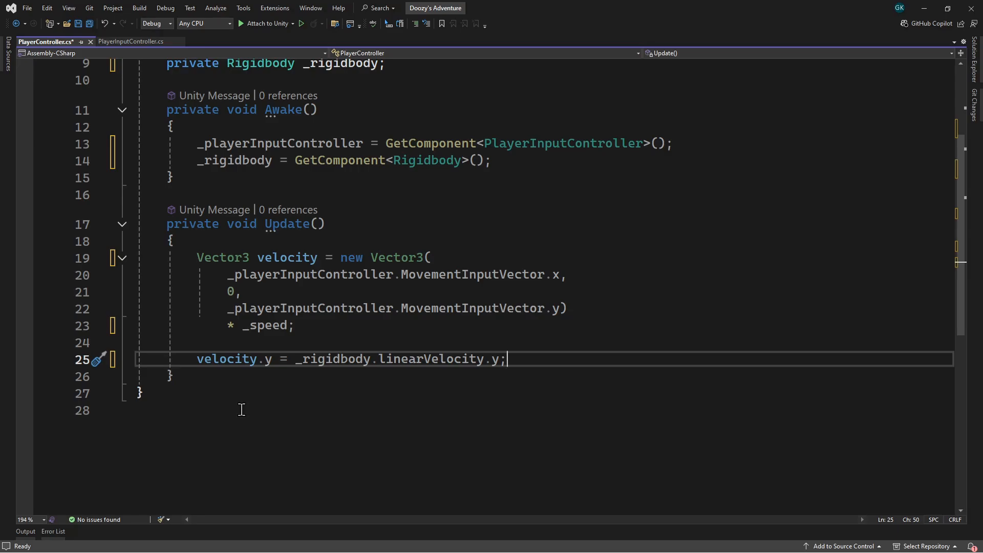
Write '_rigidbody.linearVelocity = velocity;' and rename Update to FixedUpdate.
key("Enter")
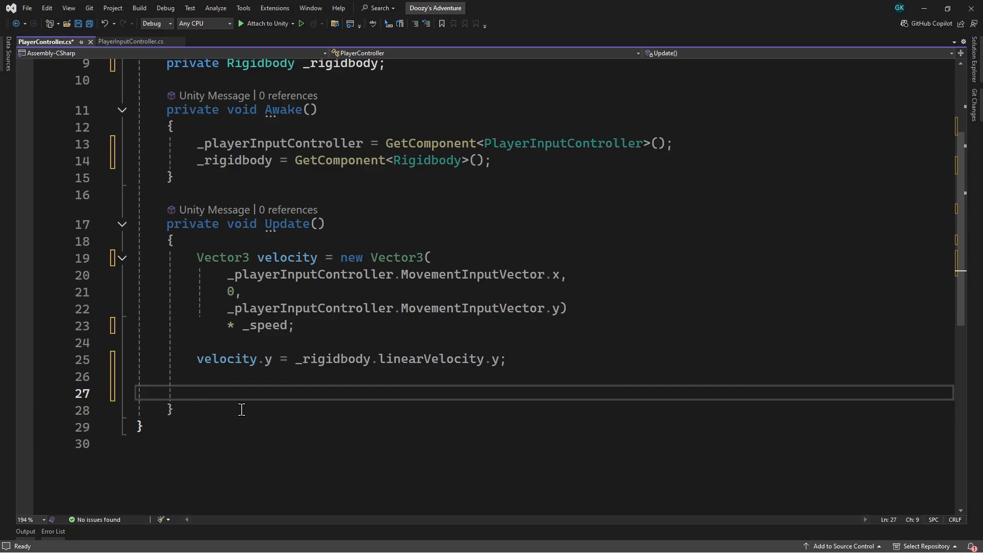
type("_rigidbody.linearVelocity =")
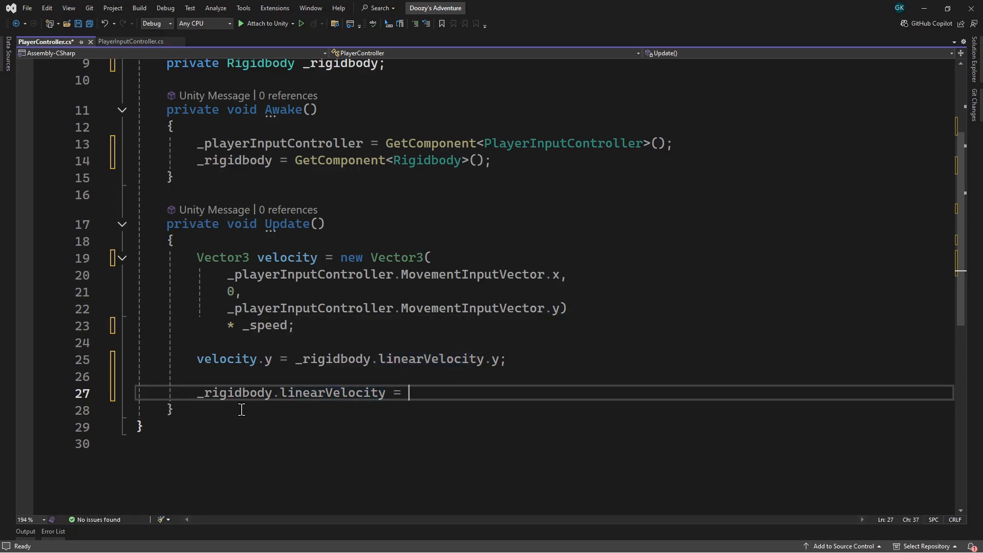
type("velocity;")
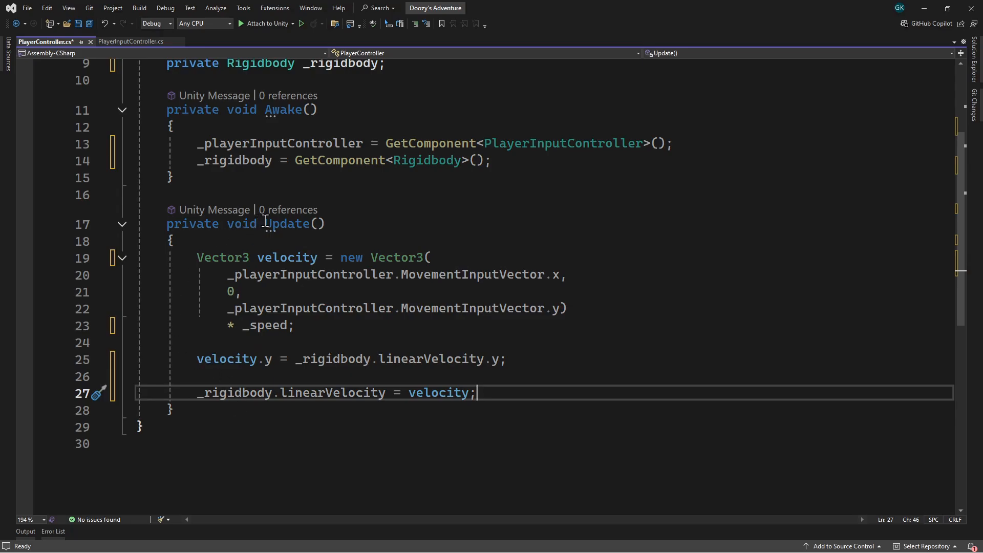
type("Fixed")
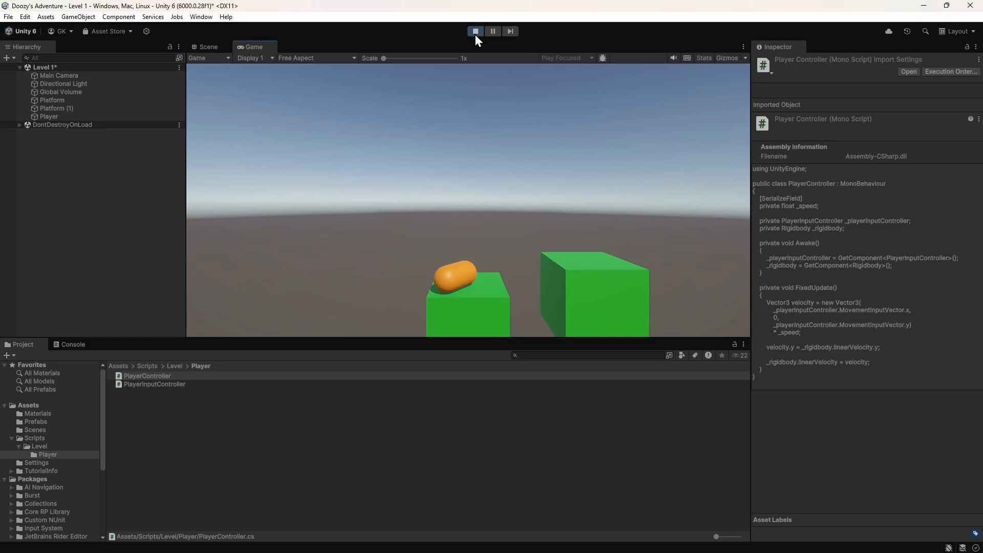
Stop the playtest and expand the Player Rigidbody's Constraints section.
left_click(474, 30)
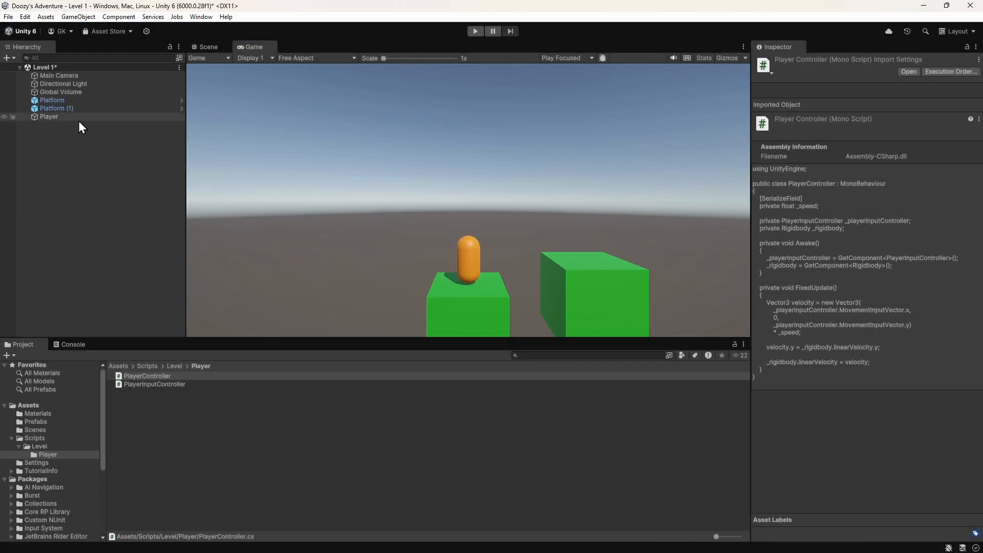
left_click(48, 116)
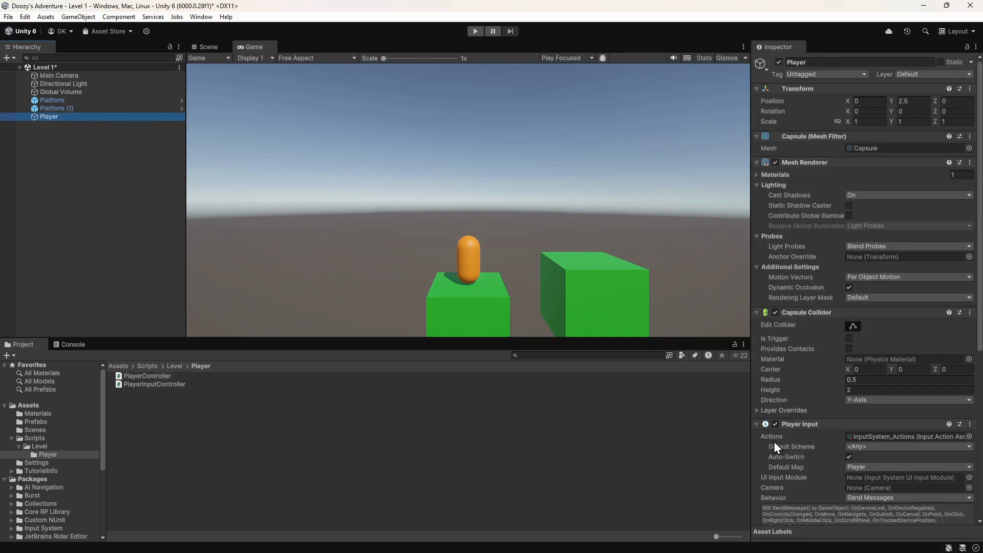
scroll("down", 3)
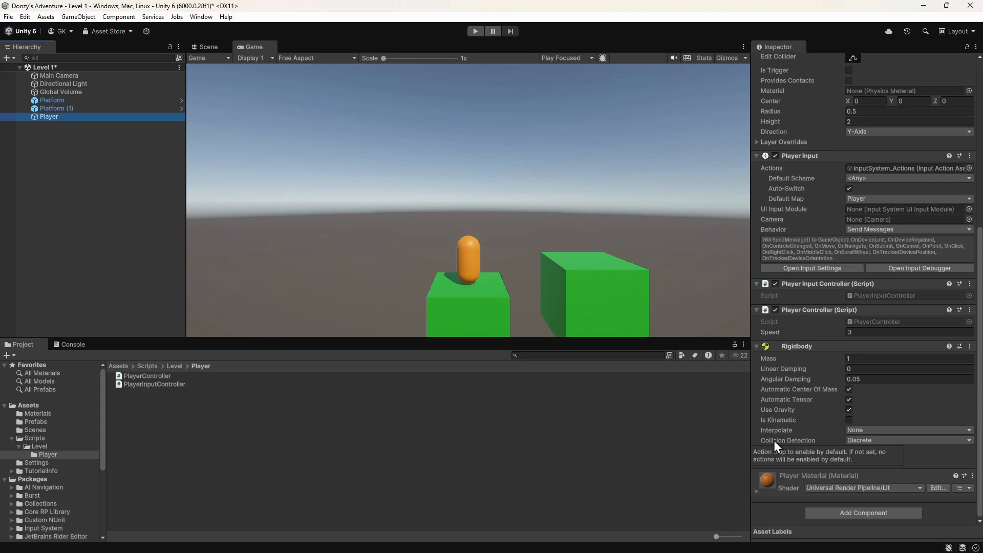
left_click(757, 450)
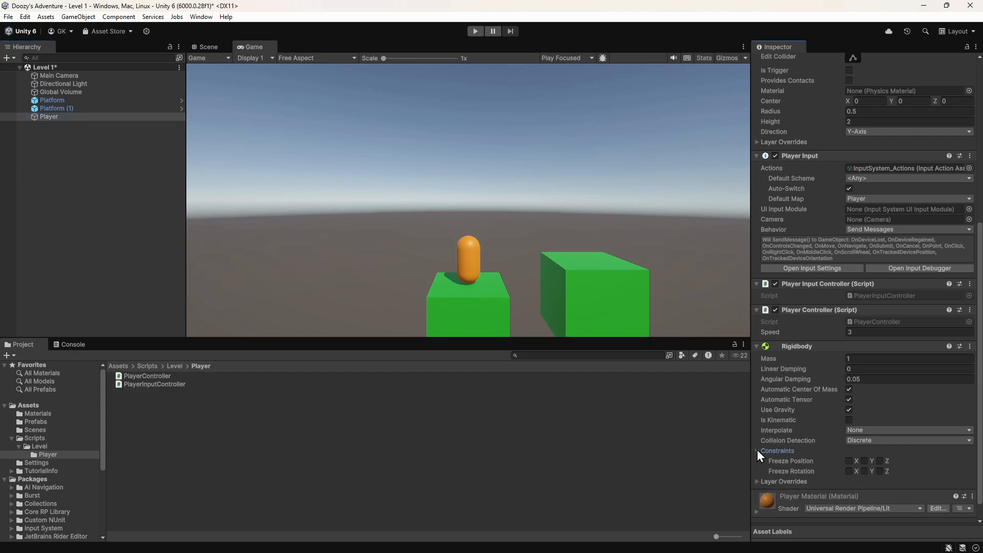
mouse_move(775, 474)
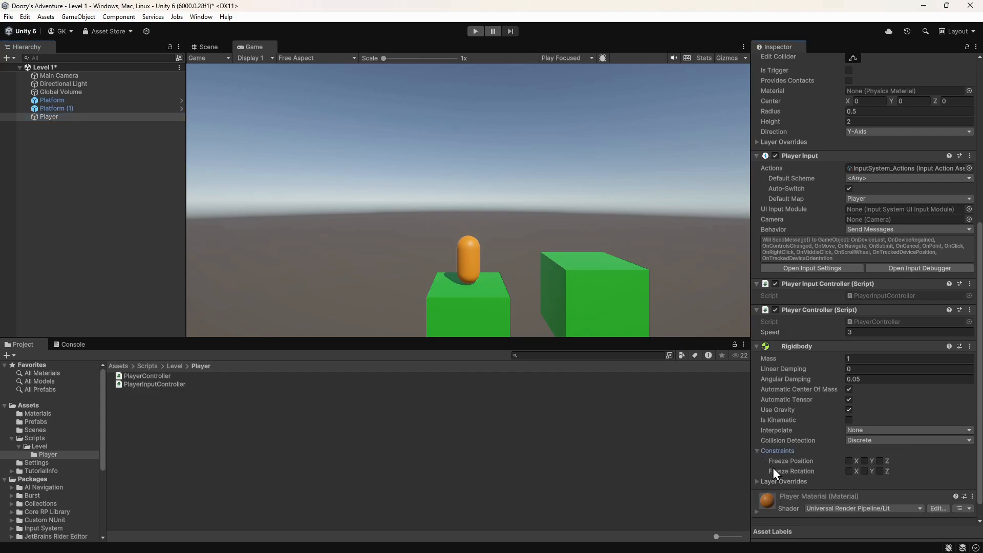
Tick the Freeze Rotation axes so the capsule stays upright.
left_click(850, 470)
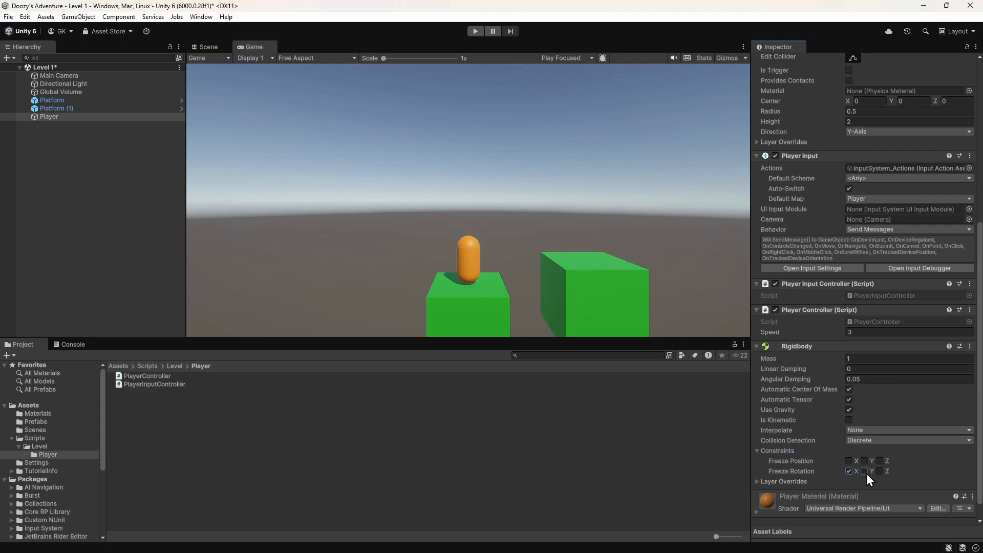
left_click(878, 470)
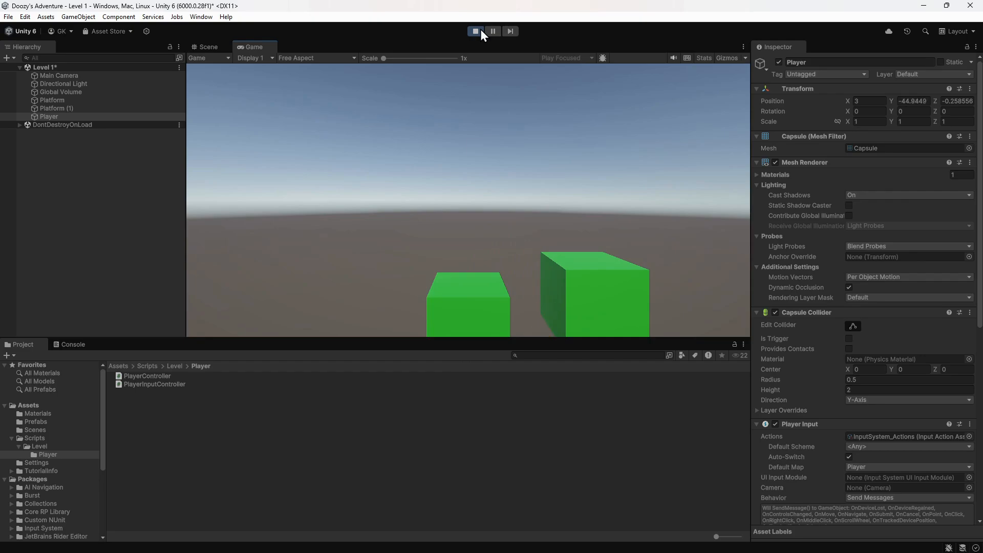
left_click(474, 32)
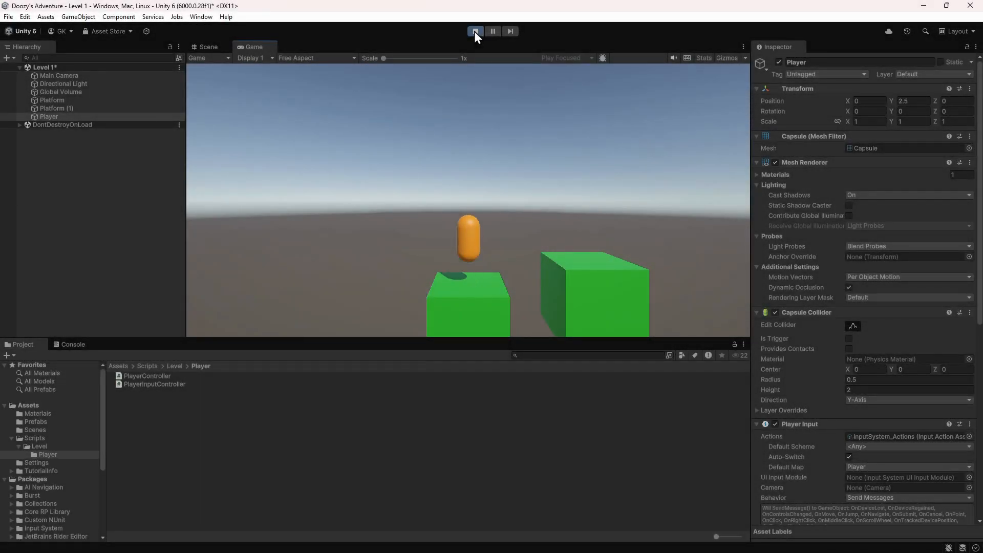